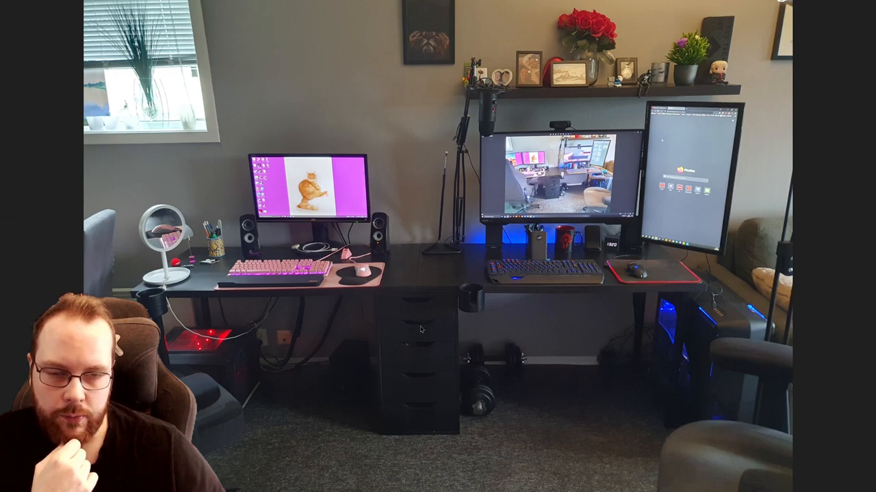
{"action": "mouse_move", "coordinate": [457, 274]}
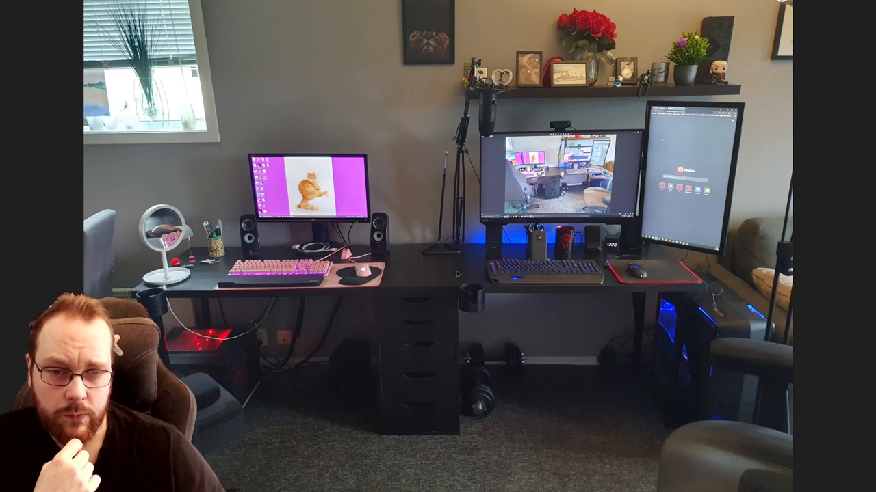